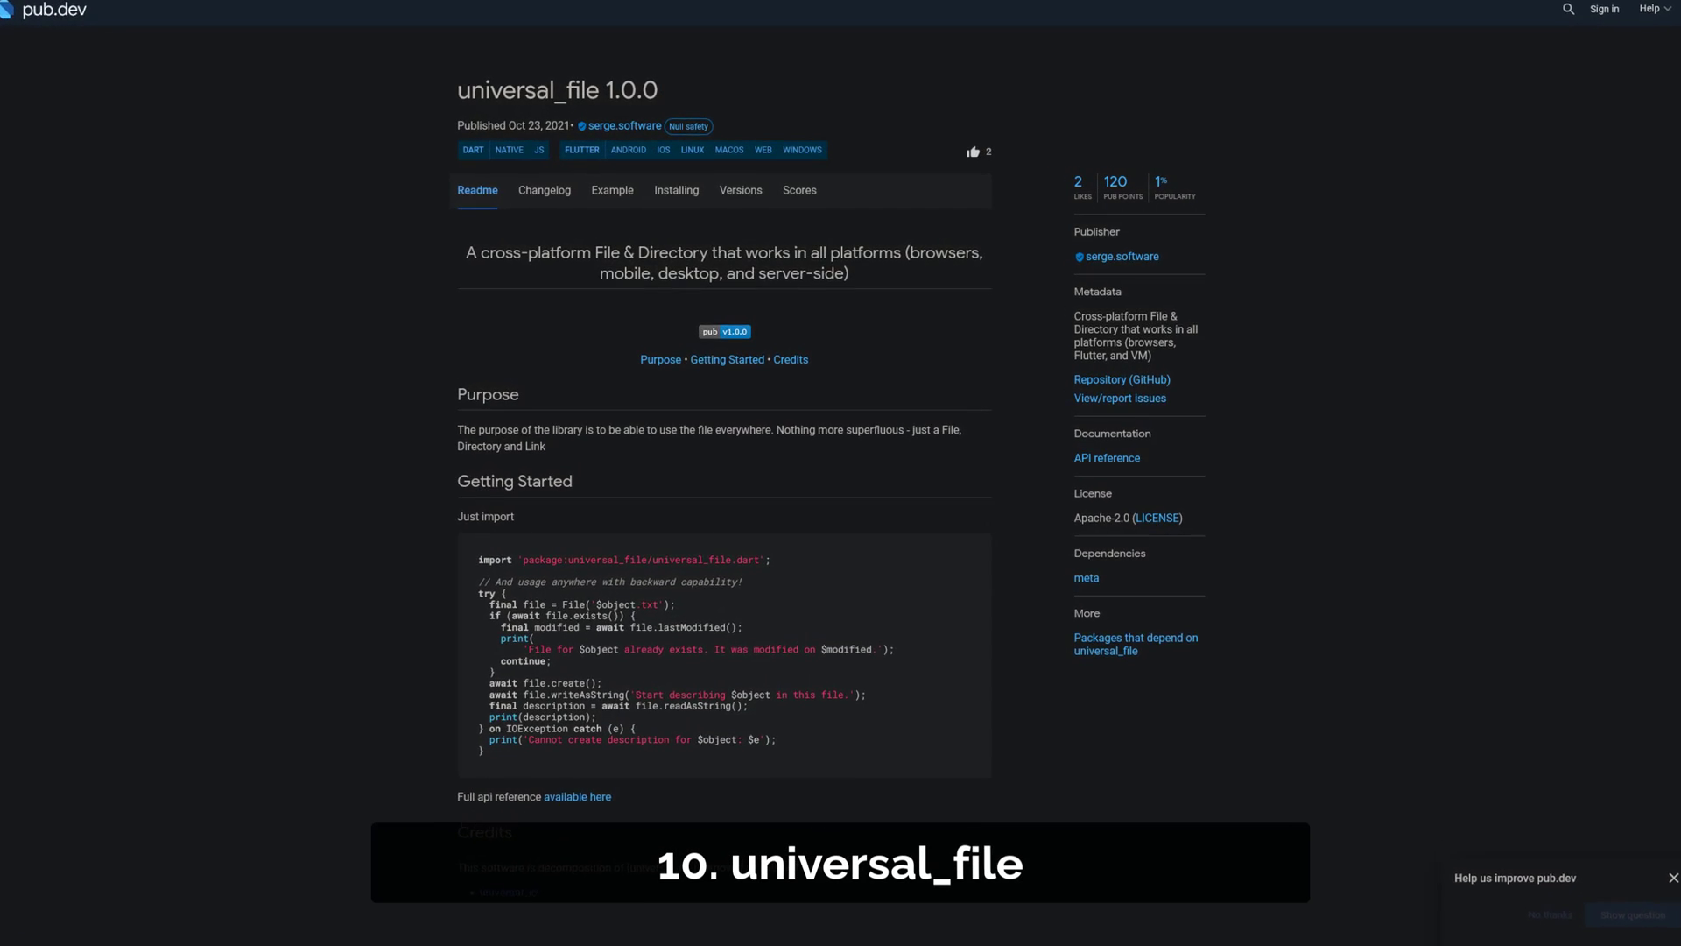
Step: Scroll the universal_file 1.0.0 Readme down to its getting-started guide
{"action": "scroll", "scroll_direction": "down", "scroll_amount": 3}
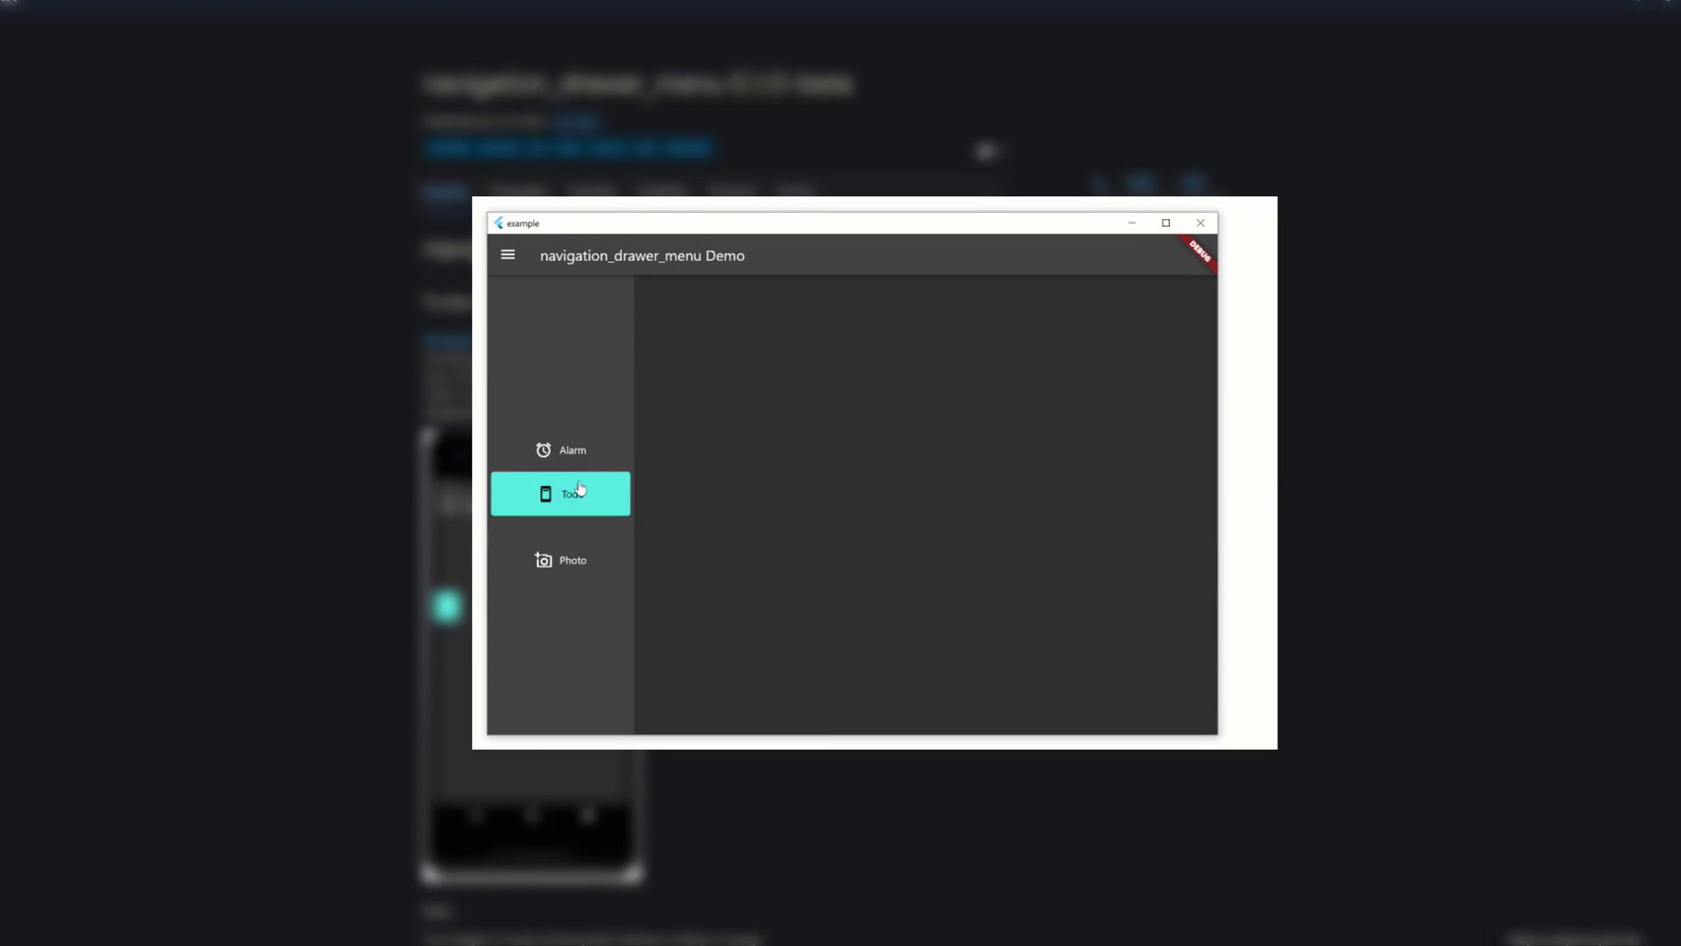
Step: Toggle the drawer between icons and labels, then show the Photo section with the drawer collapsed
{"action": "left_click", "coordinate": [508, 256]}
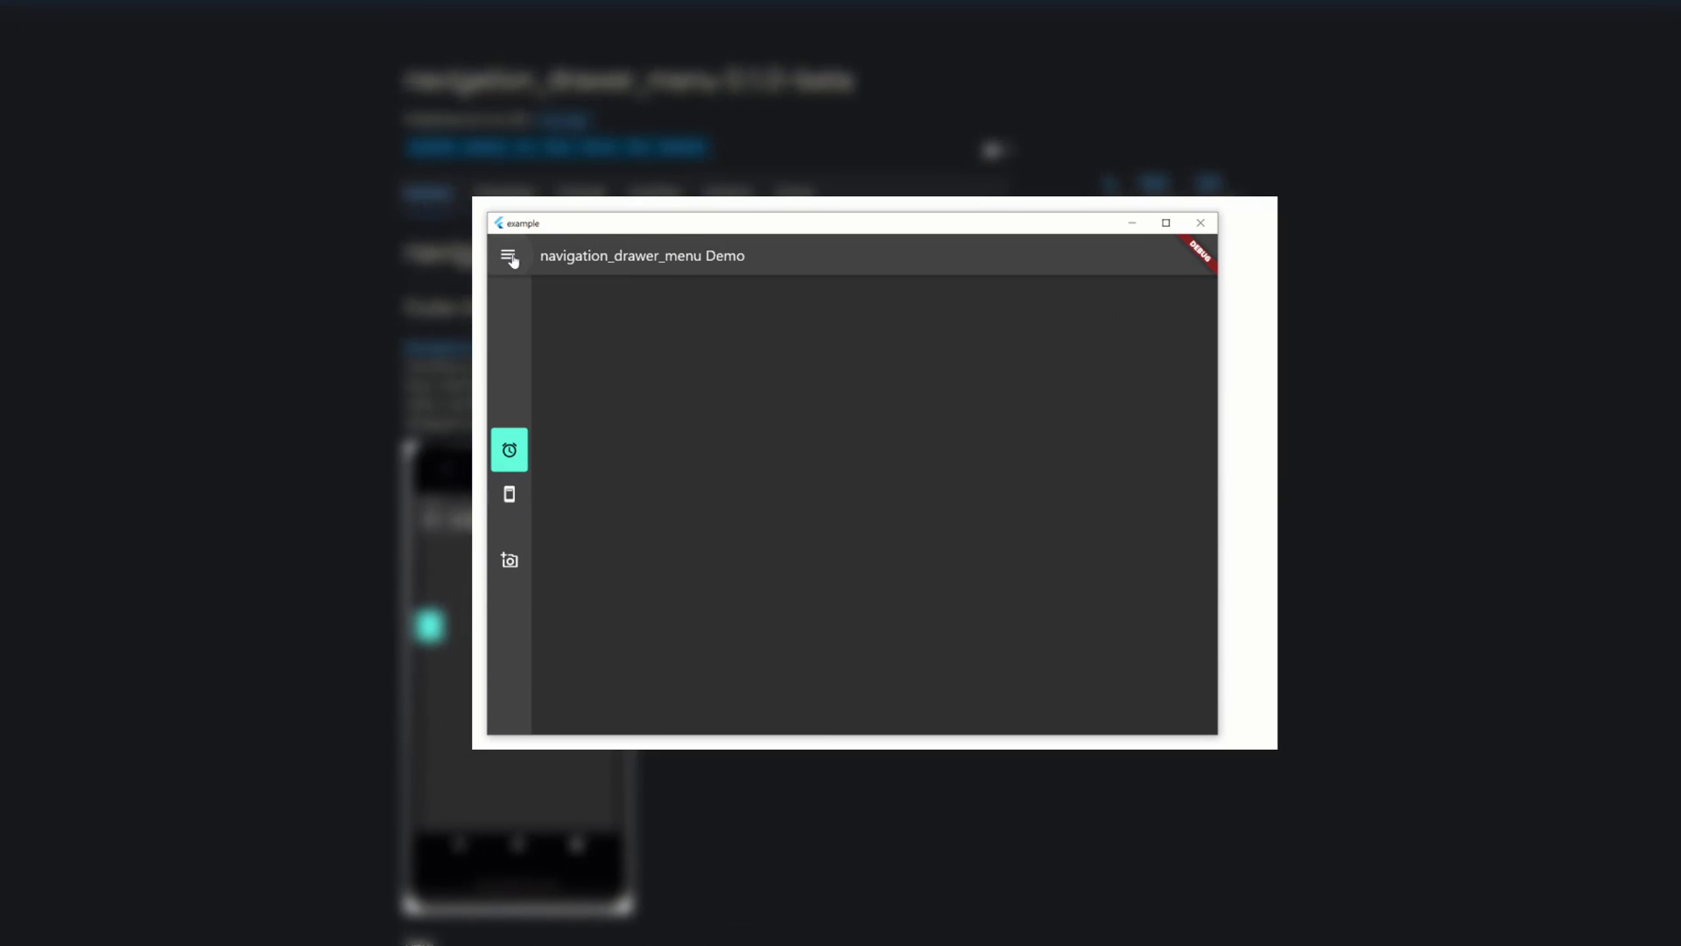
{"action": "left_click", "coordinate": [508, 255]}
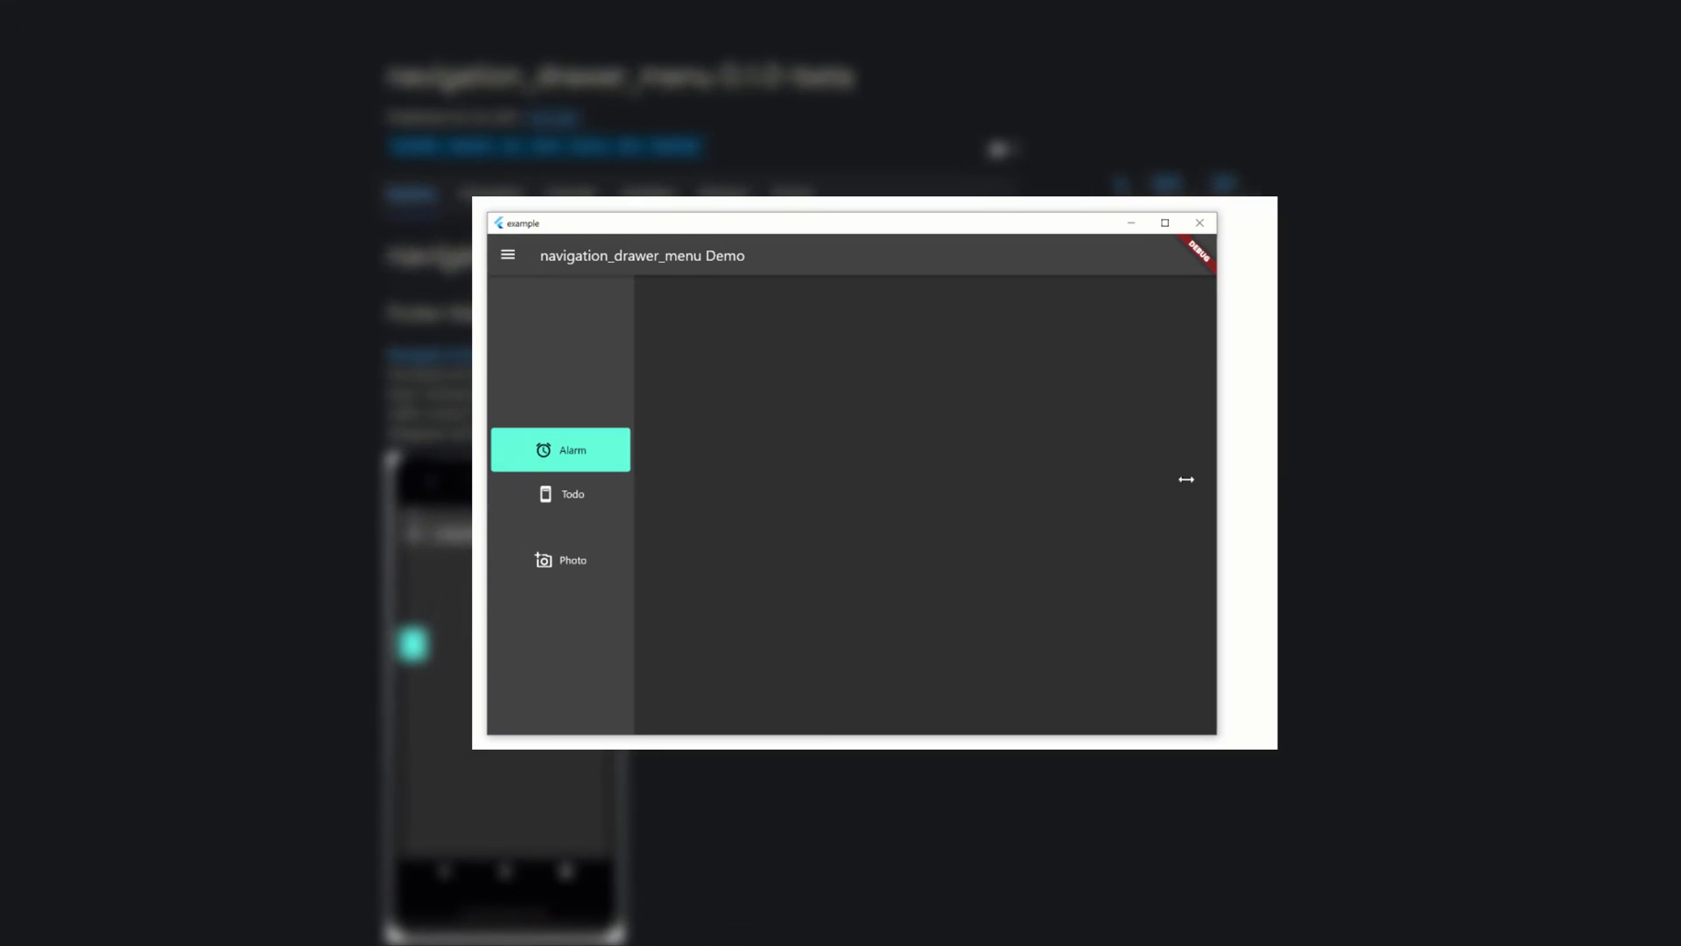
{"action": "left_click", "coordinate": [573, 559]}
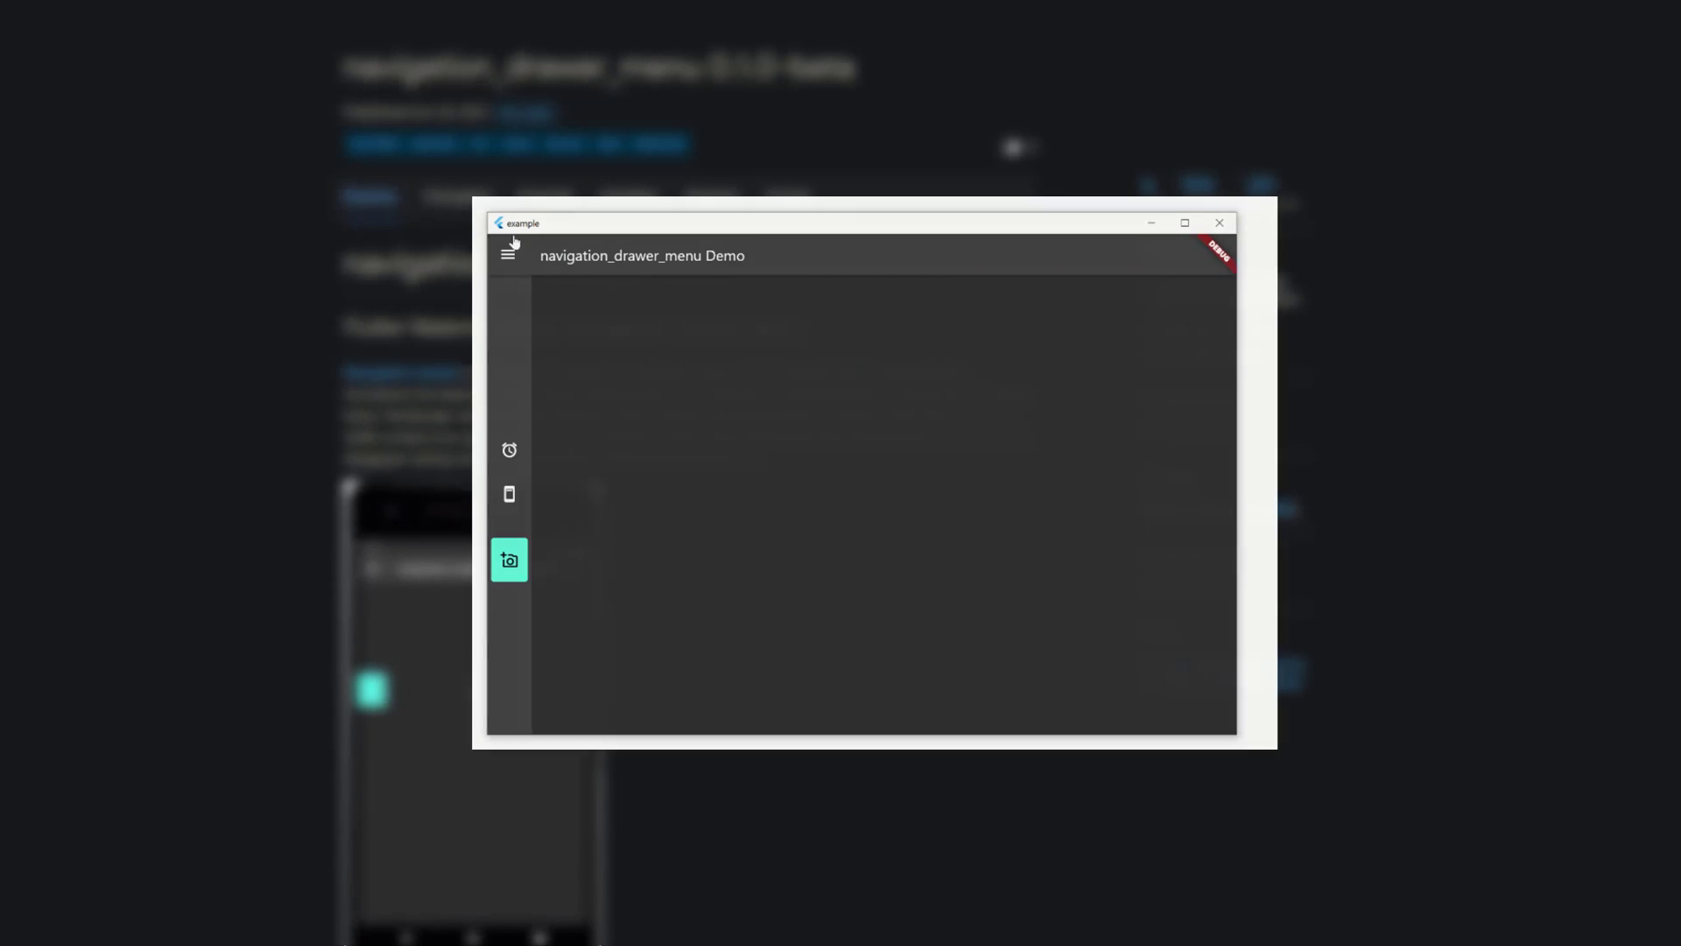
{"action": "left_click", "coordinate": [1219, 223]}
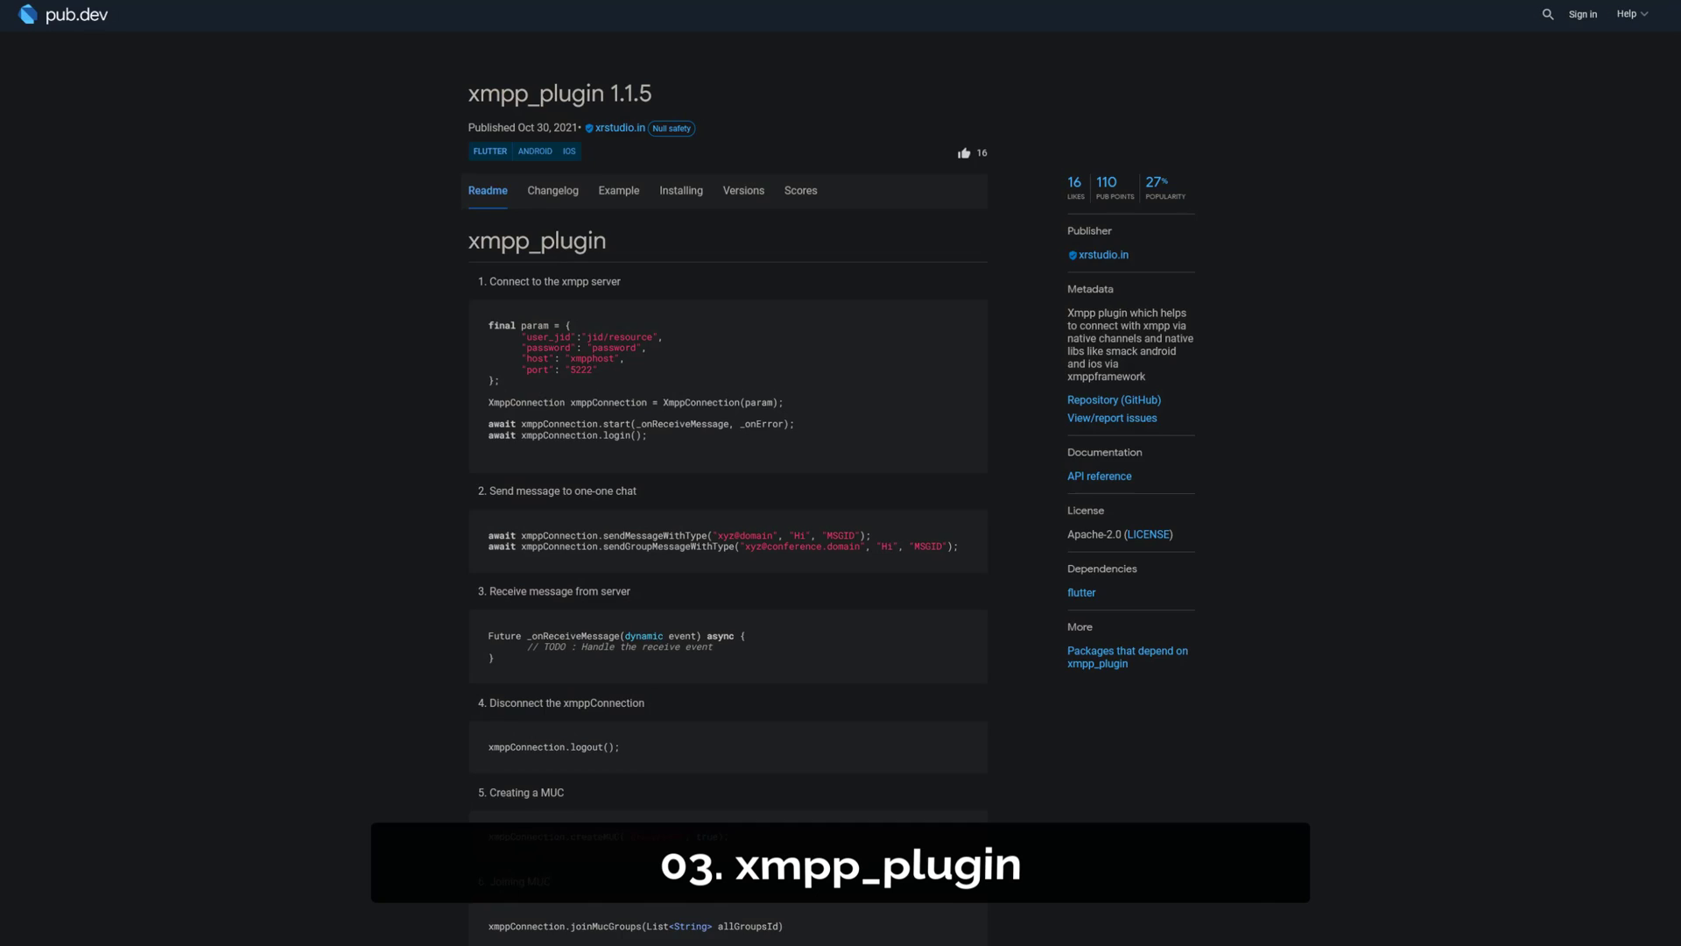
Step: Scroll the xmpp_plugin 1.1.5 Readme through its connect, send and receive message code samples
{"action": "scroll", "scroll_direction": "down", "scroll_amount": 3}
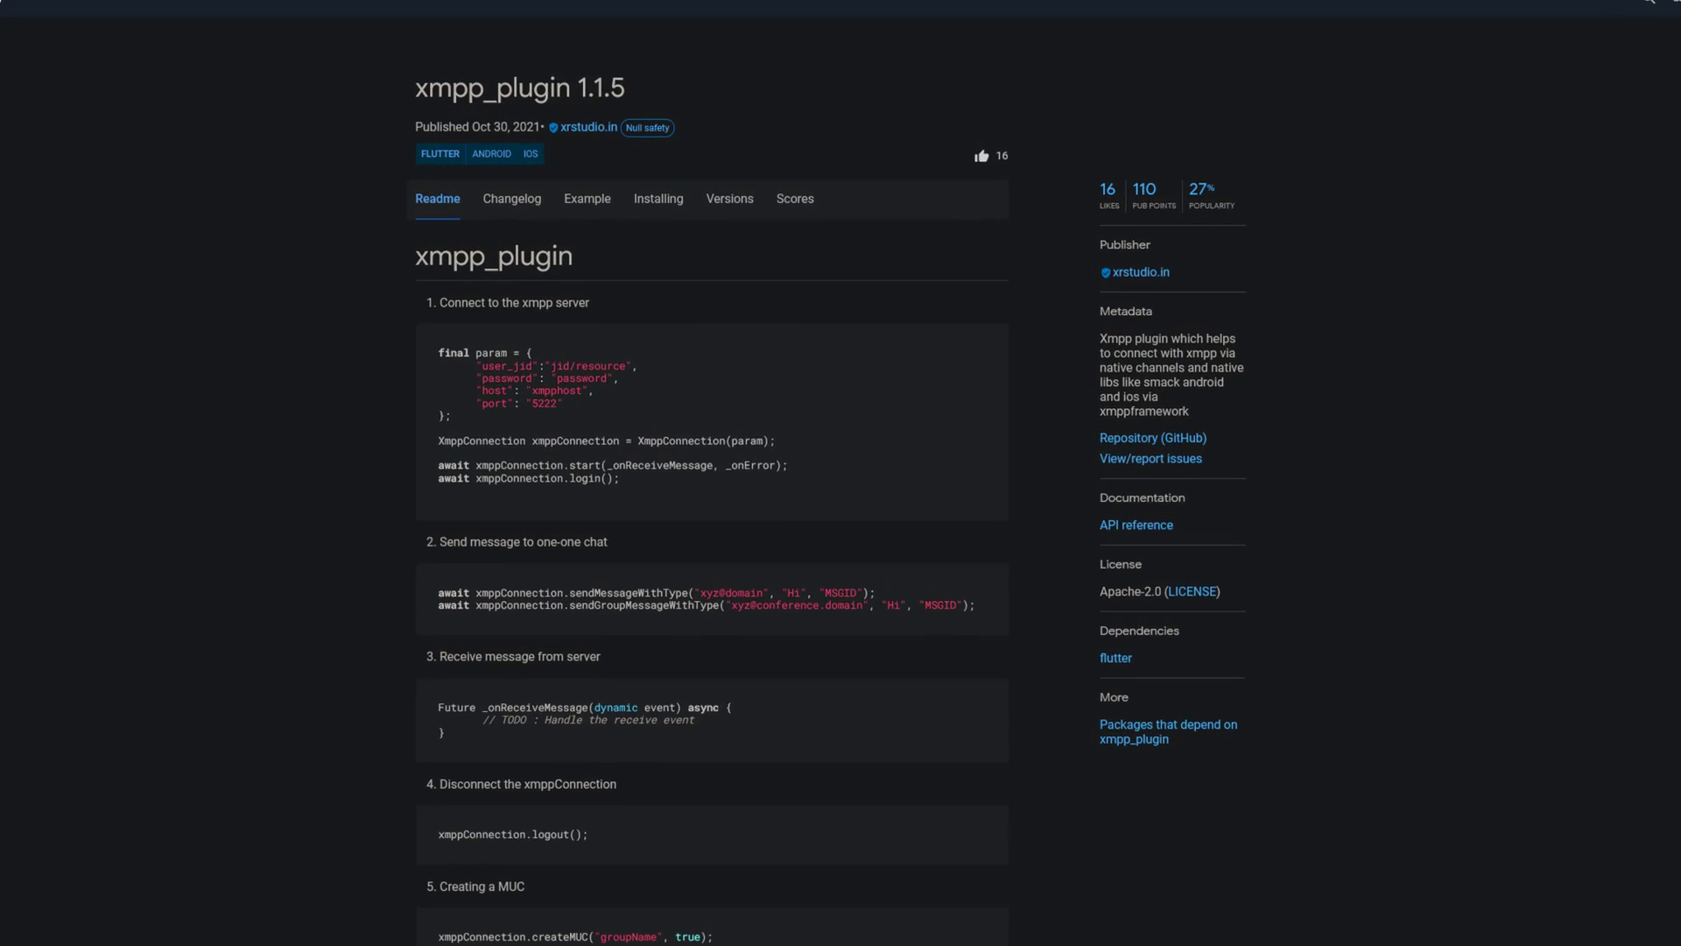
{"action": "scroll", "scroll_direction": "down", "scroll_amount": 3}
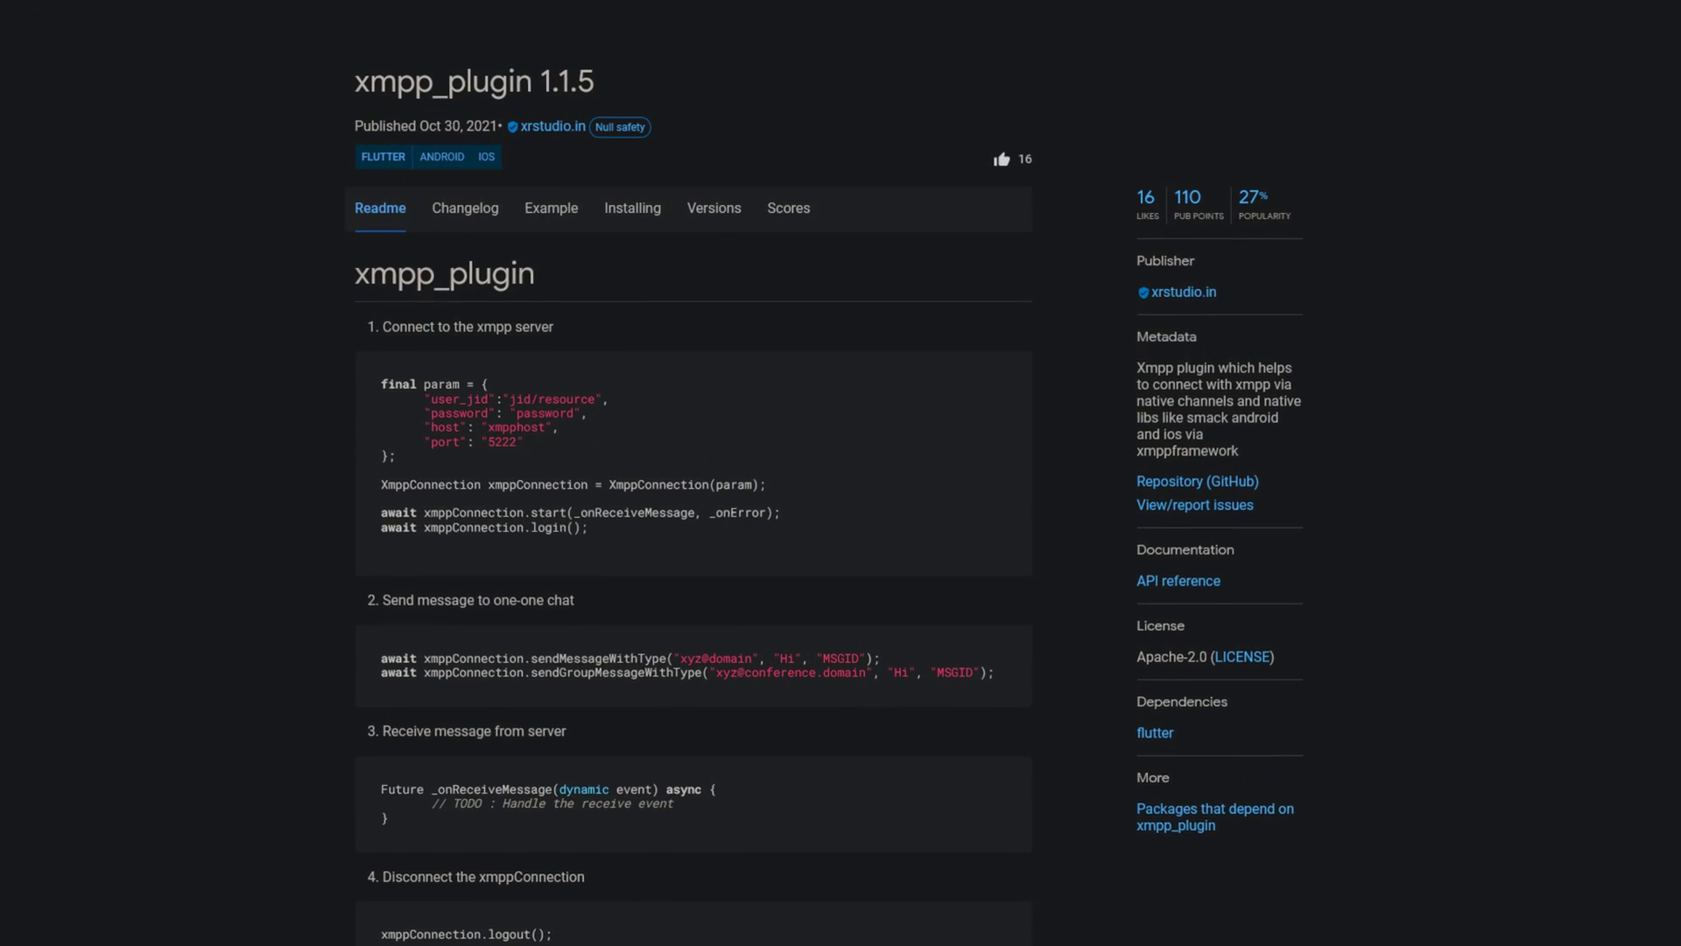
{"action": "scroll", "scroll_direction": "down", "scroll_amount": 3}
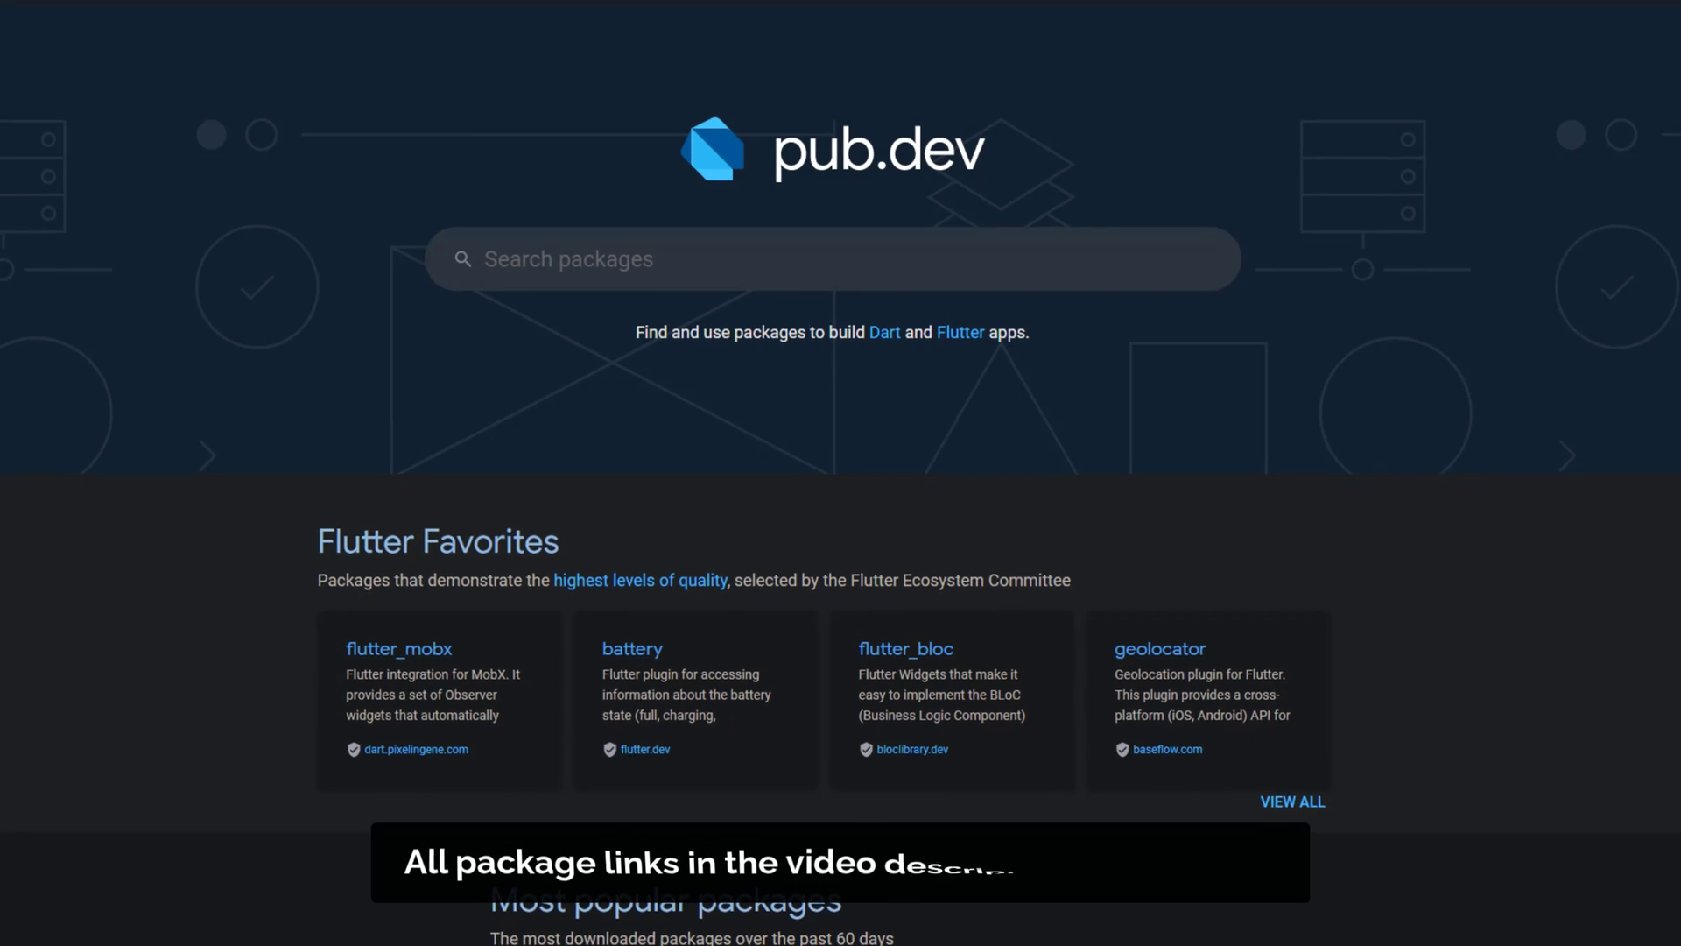
Step: Scroll the pub.dev homepage down to Flutter Favorites and Most popular packages
{"action": "scroll", "scroll_direction": "down", "scroll_amount": 3}
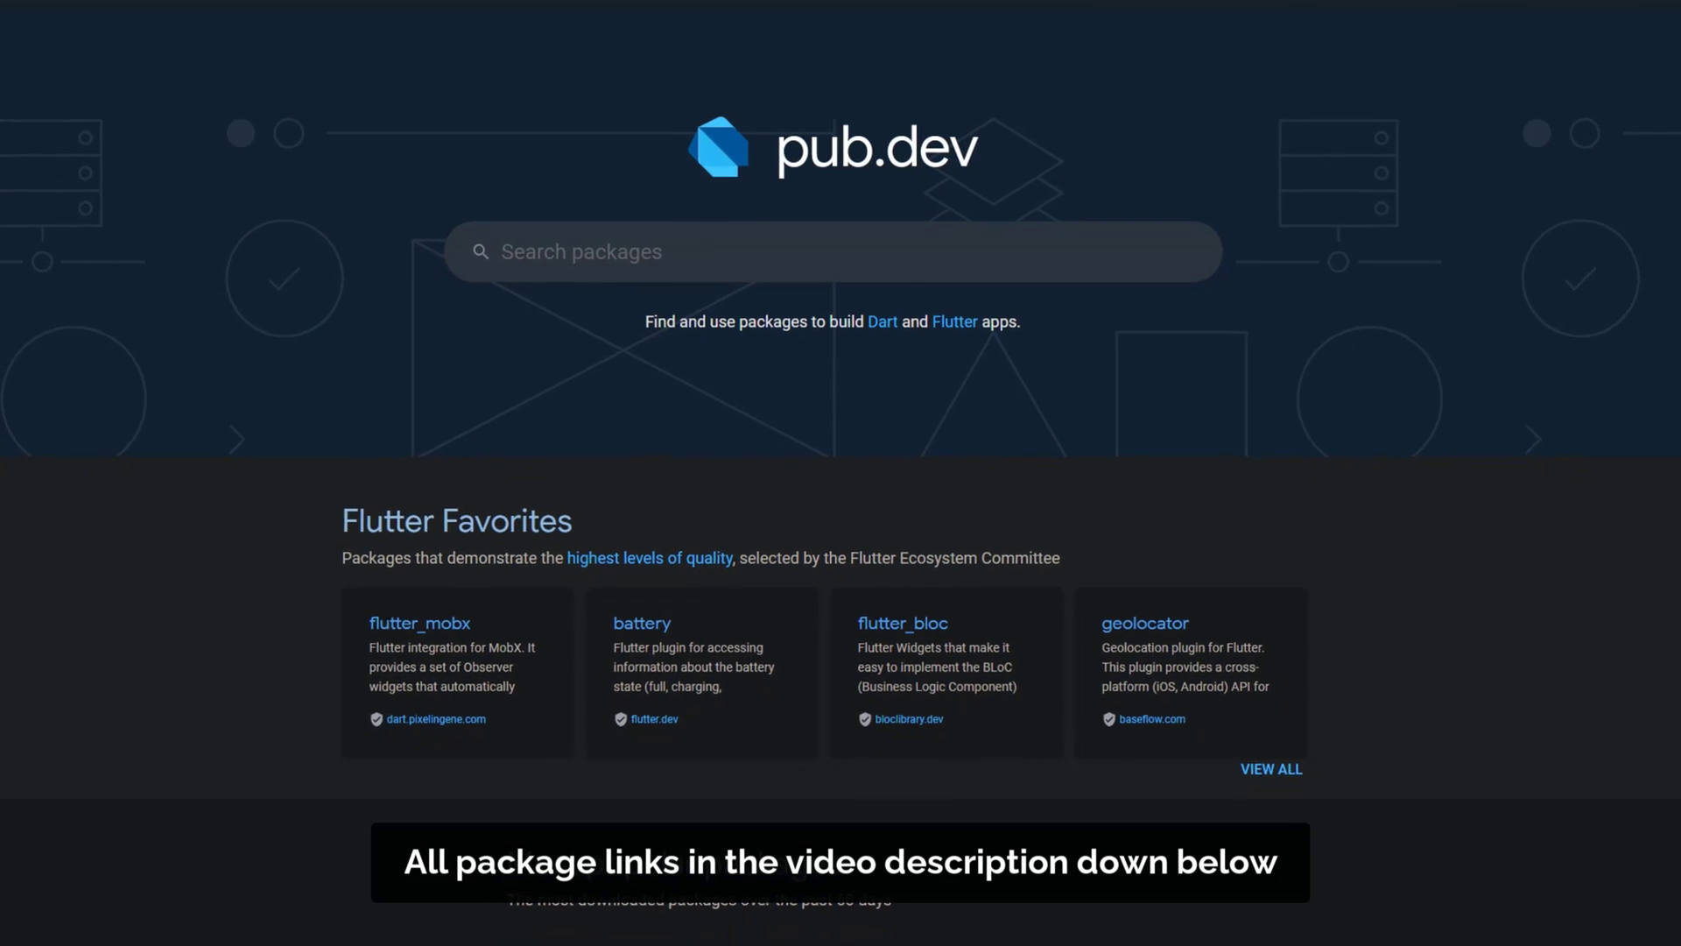
{"action": "scroll", "scroll_direction": "down", "scroll_amount": 3}
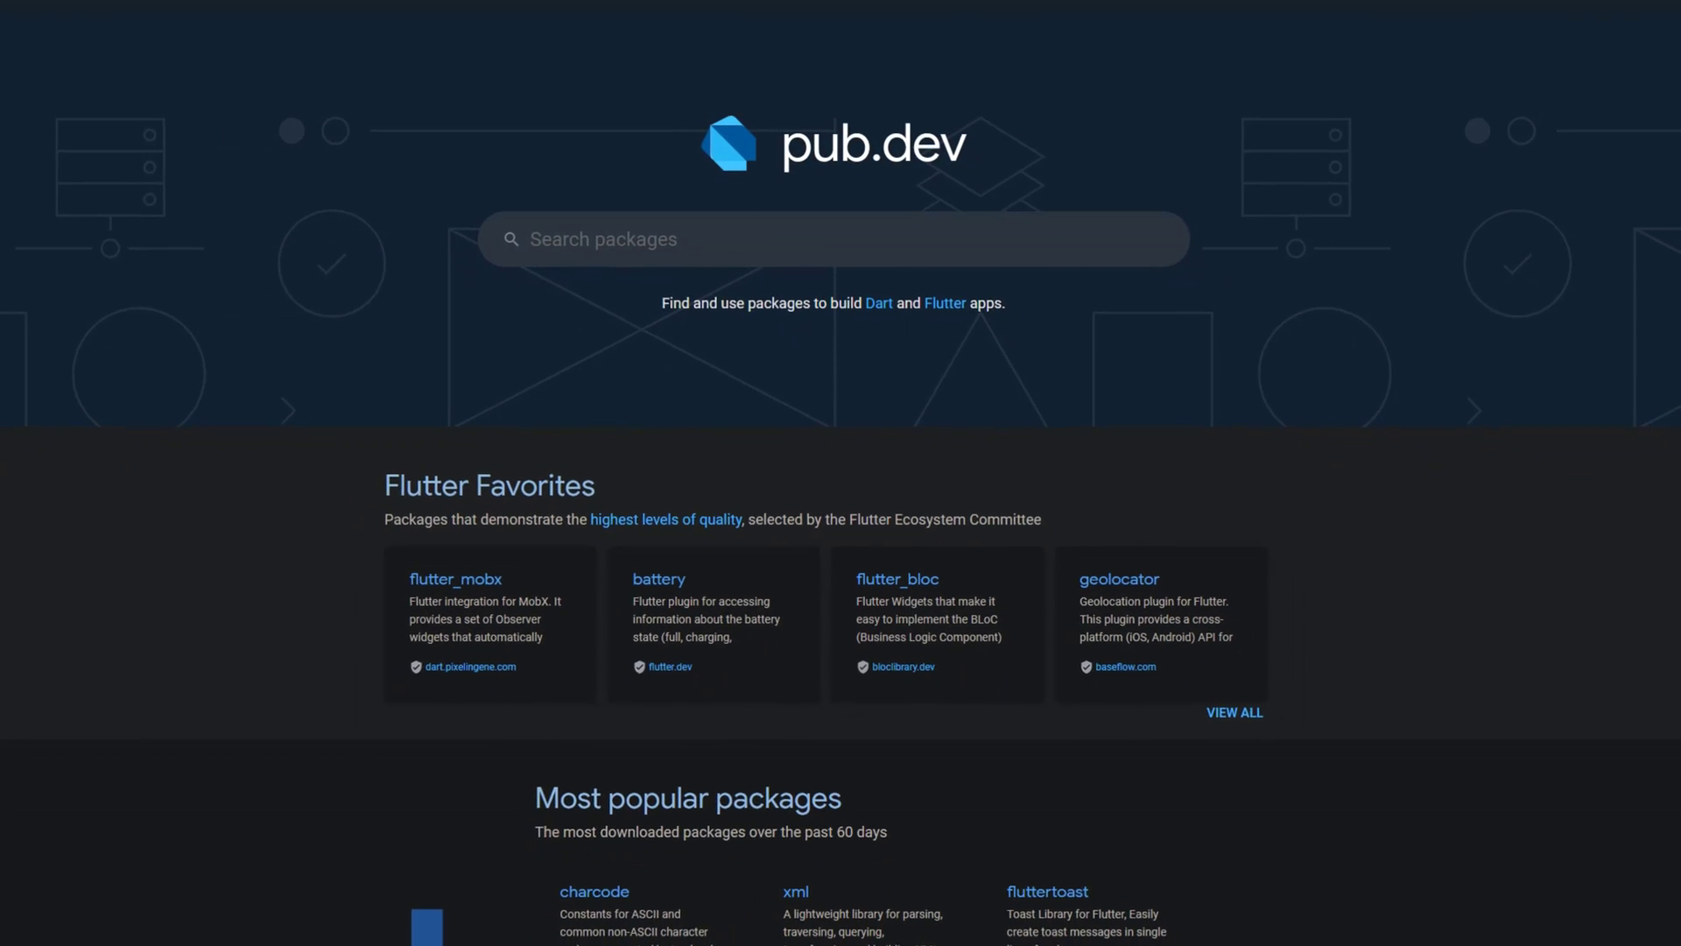